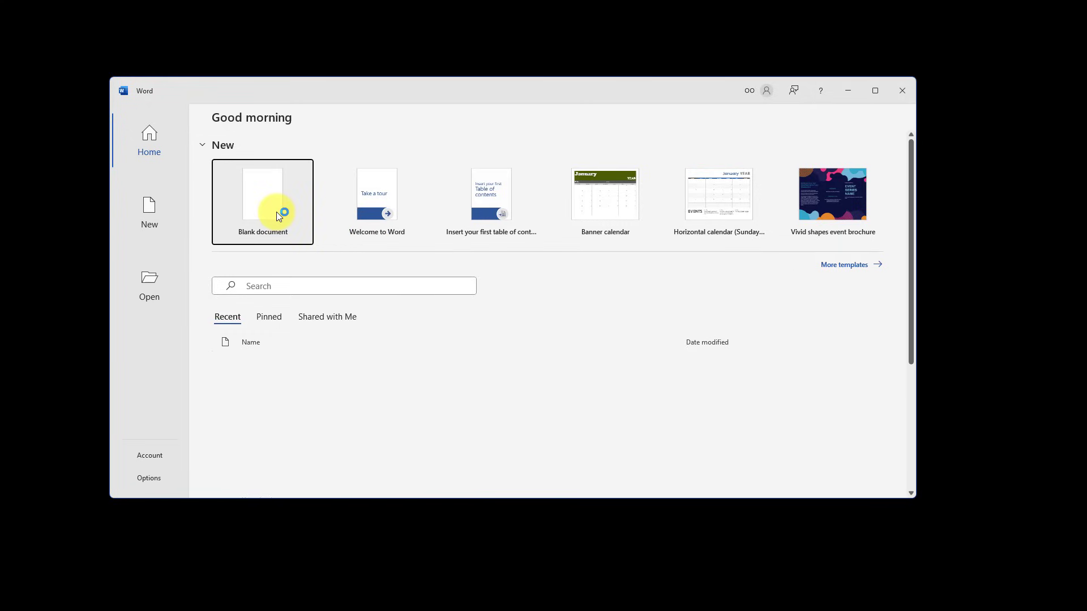
- Create a maximized blank document and type 'This is my unsaved document.'
click(263, 202)
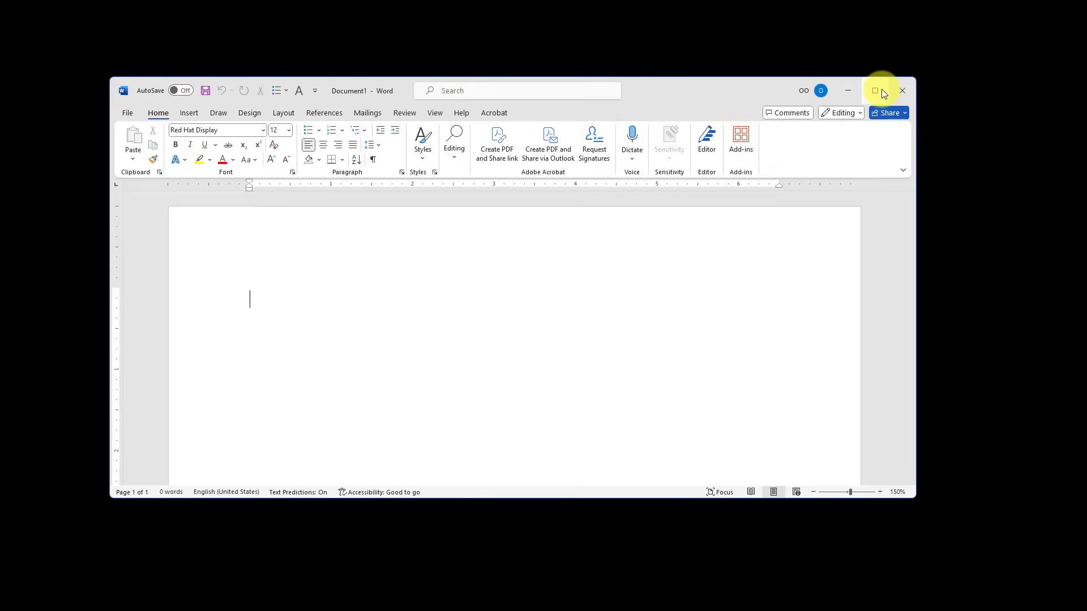
click(874, 91)
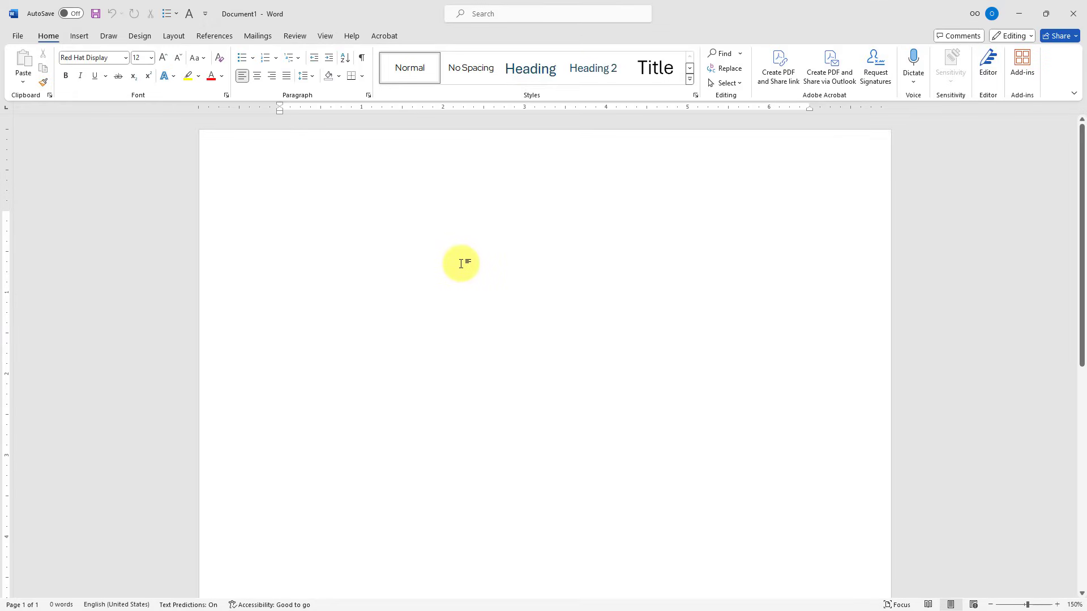
text(This is m)
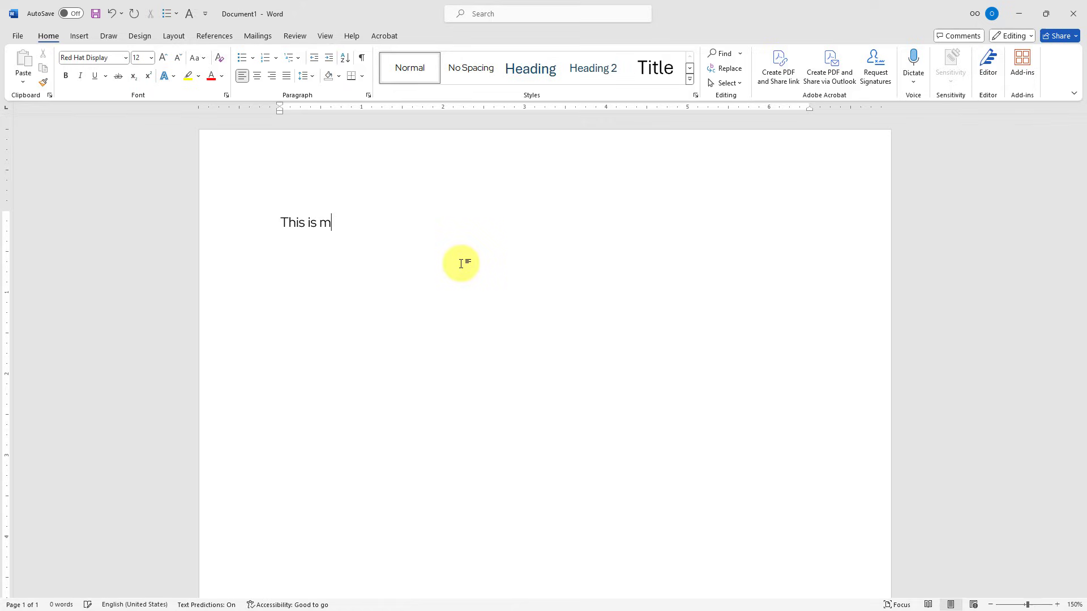
text(y unsaved document.)
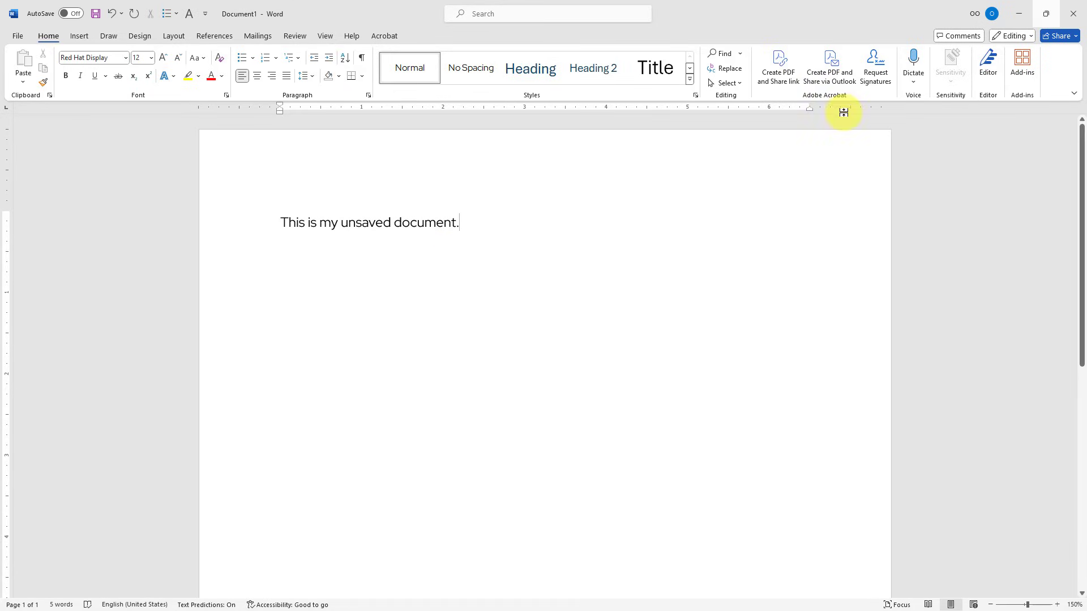
- Close the document window and discard it with Don't Save
click(1071, 13)
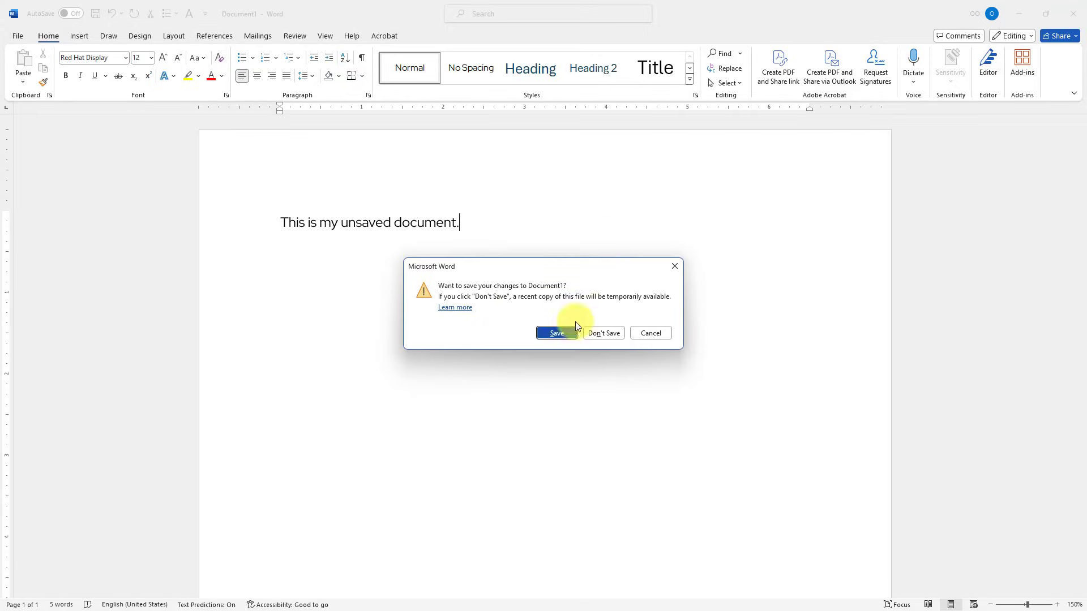
mouse_move(603, 333)
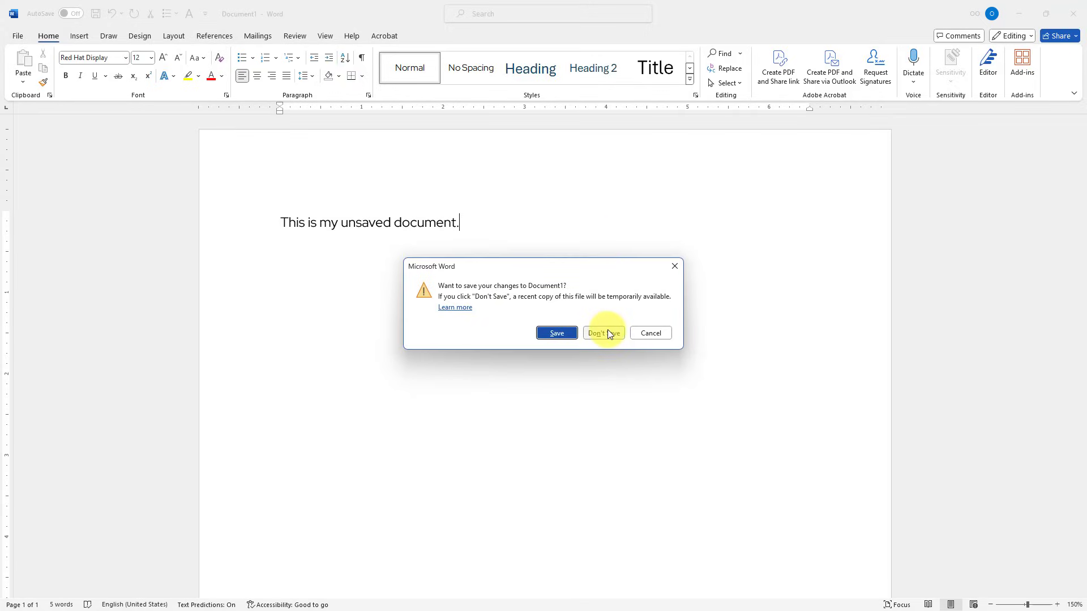
click(603, 333)
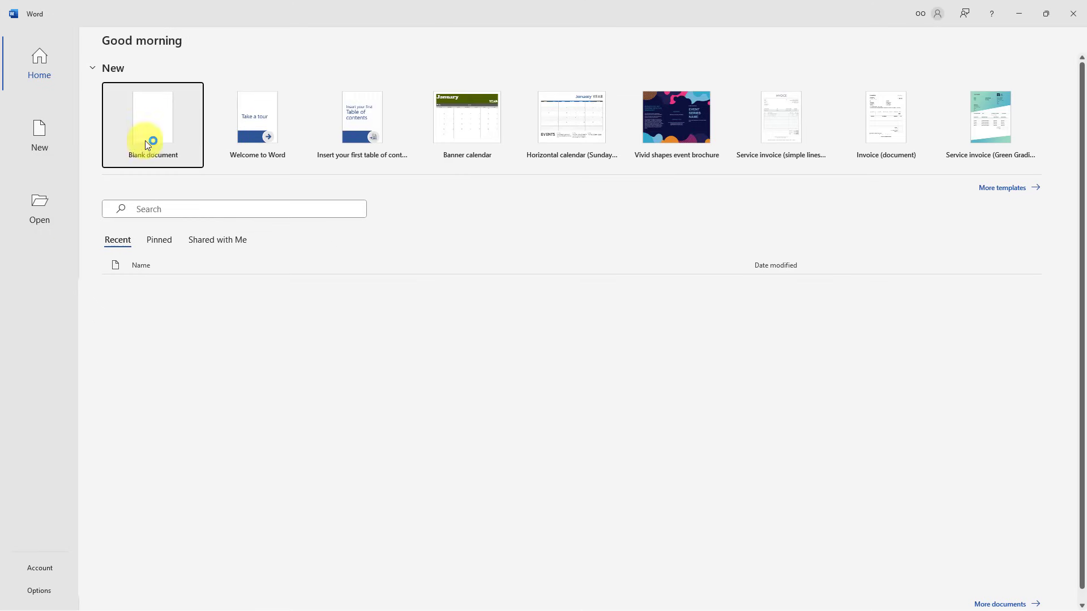
- Open a new blank document and choose Info > Manage Document > Recover Unsaved Documents
click(153, 125)
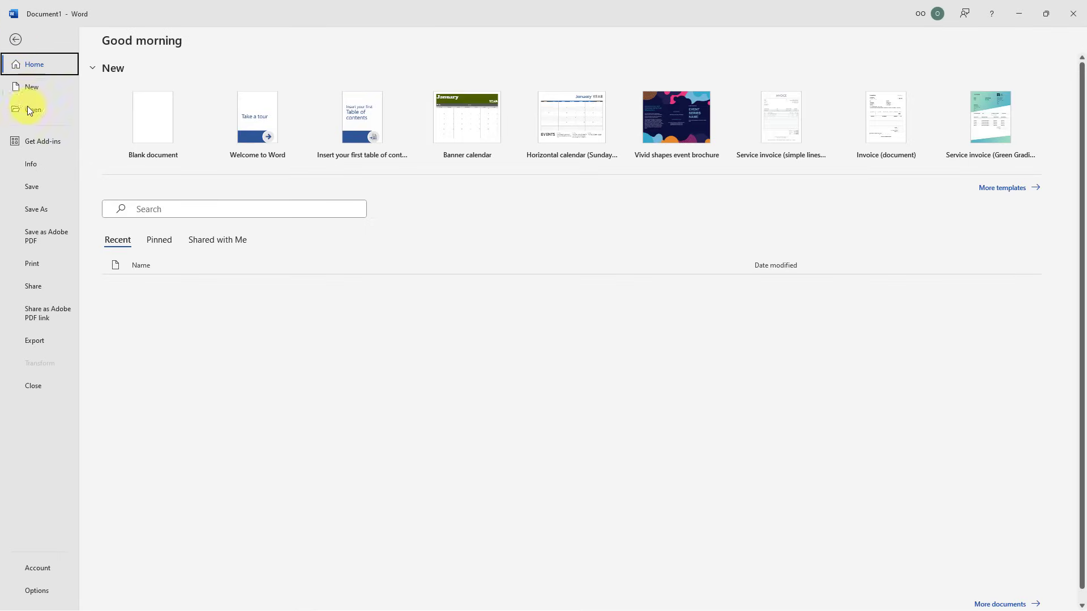
click(30, 164)
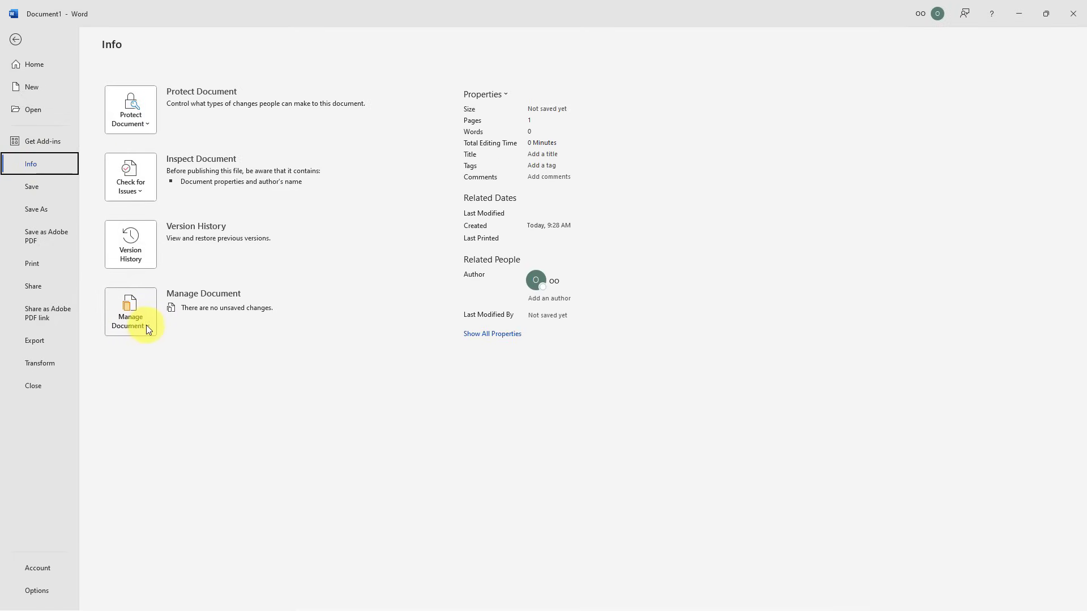
click(131, 311)
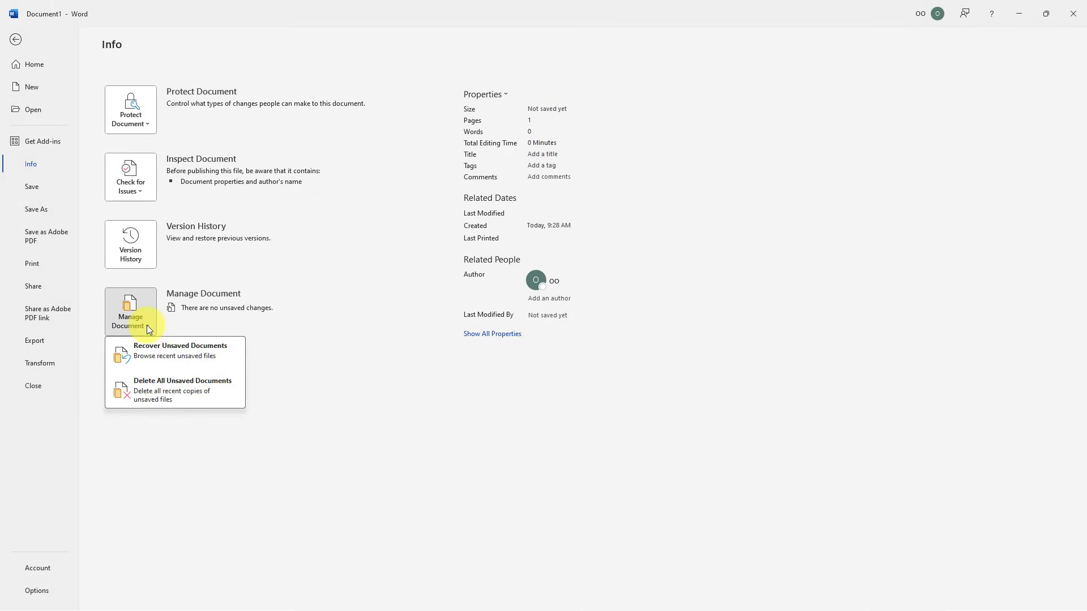
mouse_move(150, 357)
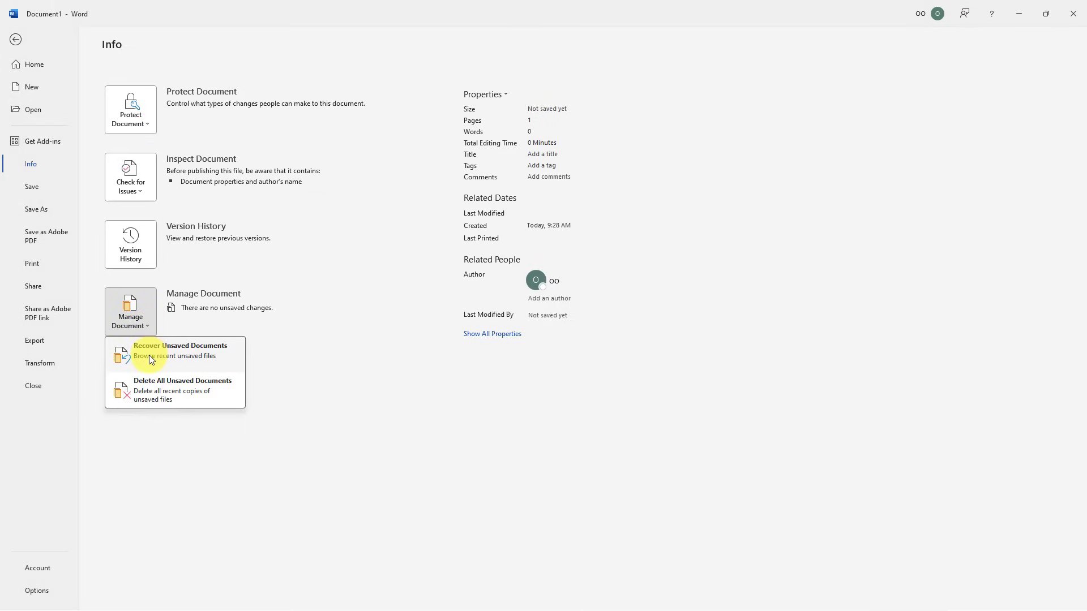
click(130, 311)
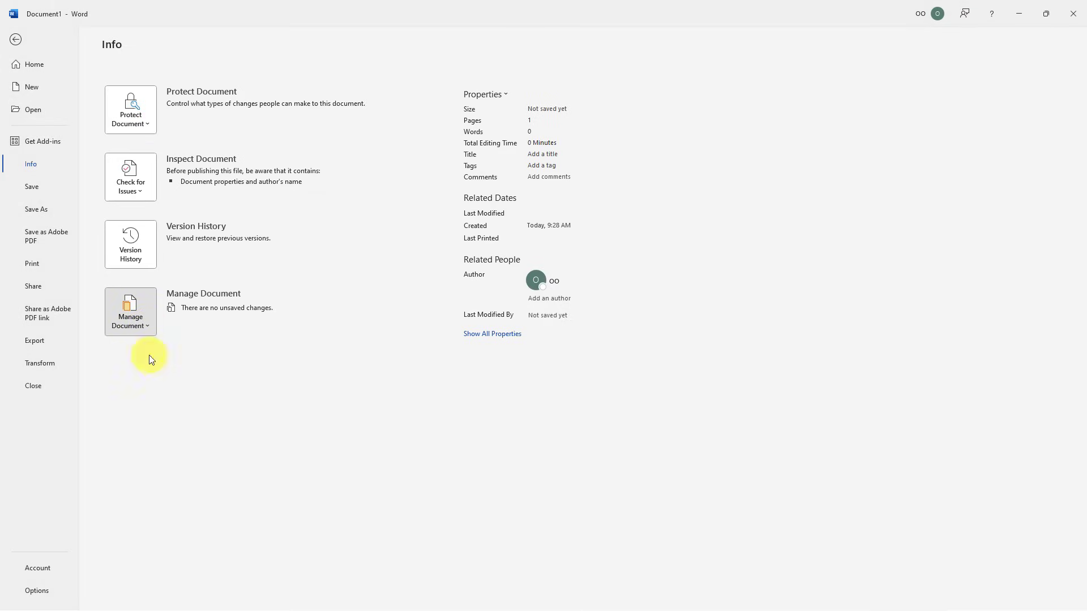
click(130, 311)
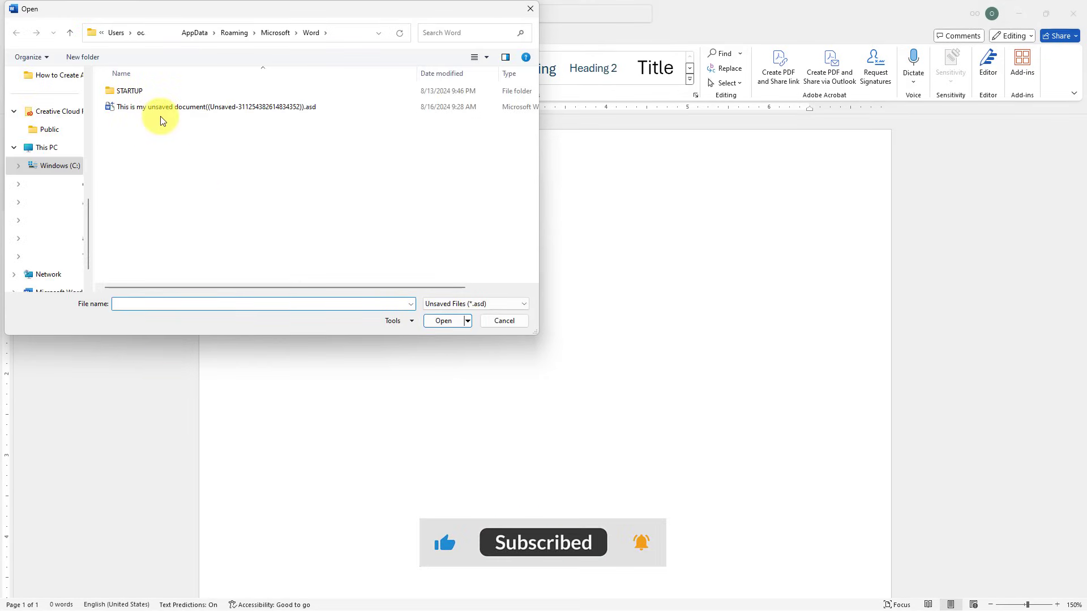
- Select the unsaved .asd copy of 'This is my unsaved document' to open
click(207, 107)
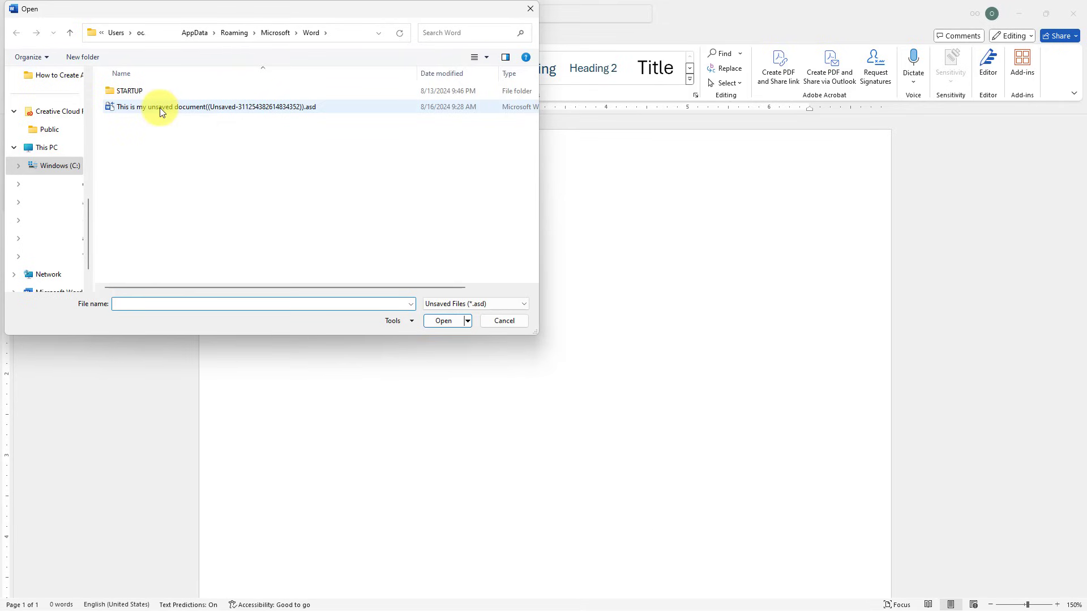
mouse_move(159, 107)
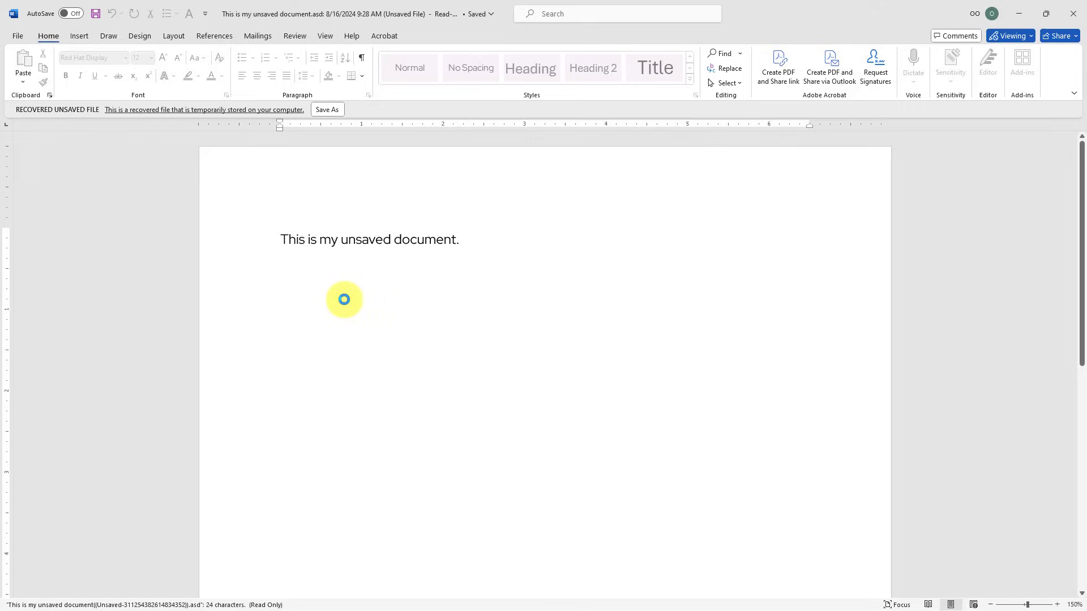
click(281, 239)
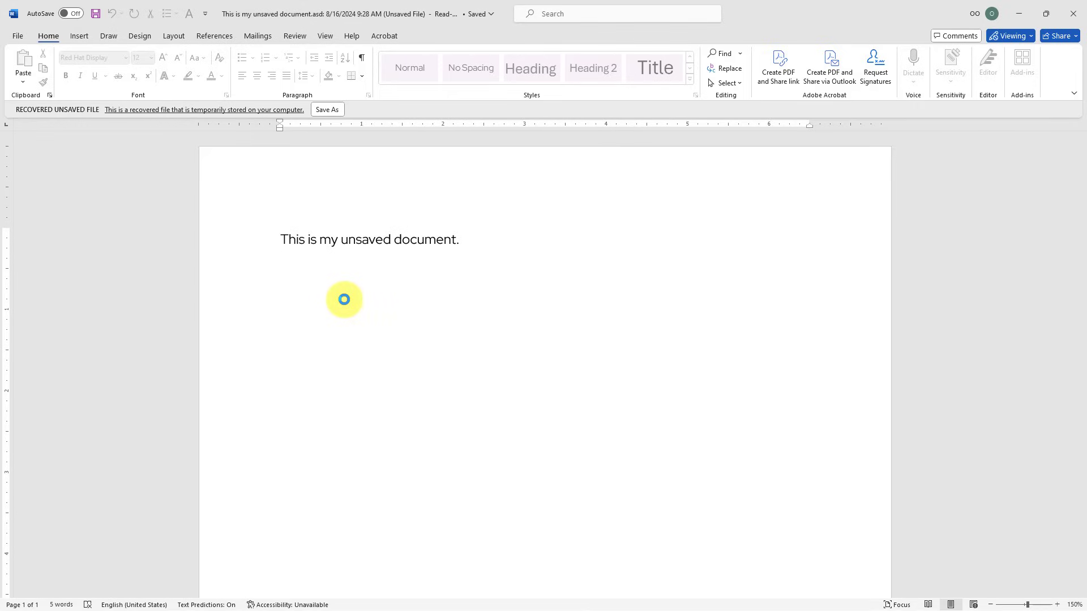
click(281, 239)
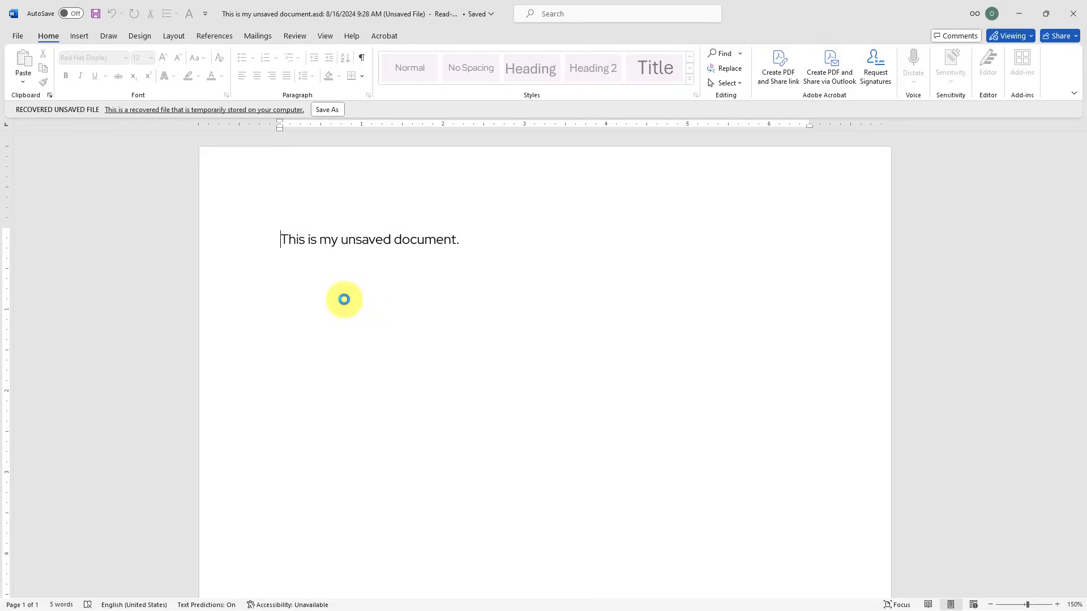
mouse_move(556, 262)
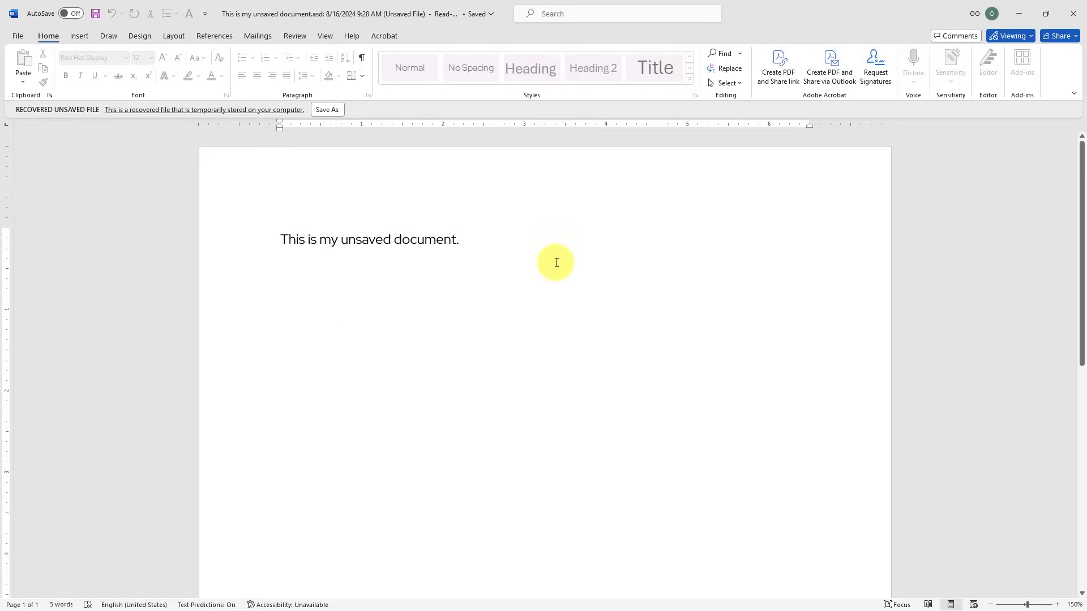